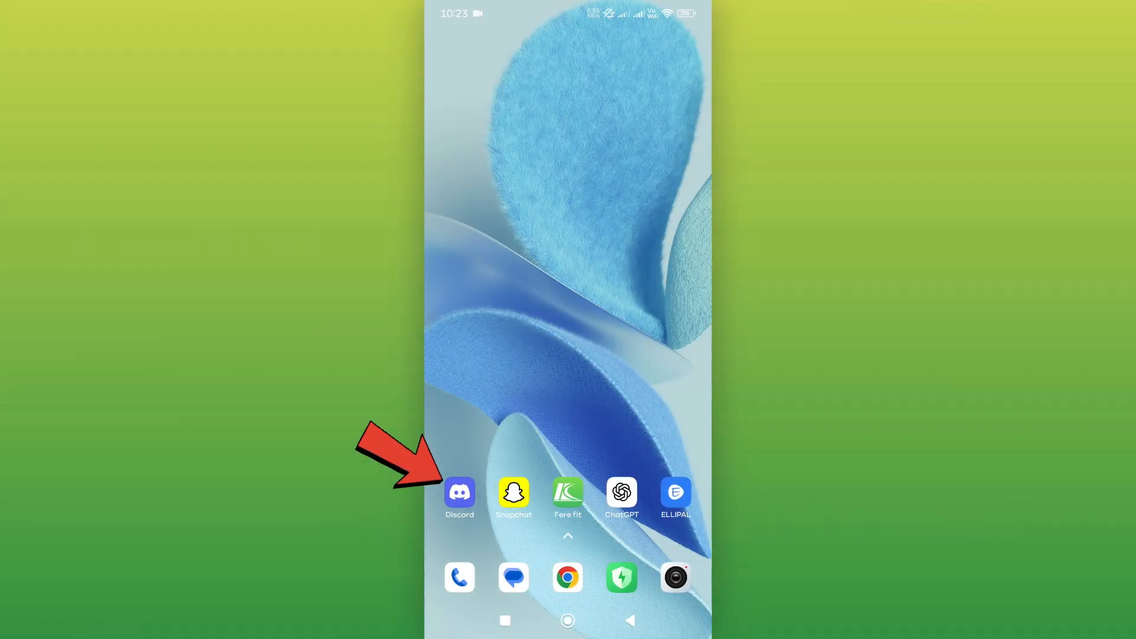
Step: Launch Discord from the home screen to reach the Hitwicket server's channel list
click(459, 493)
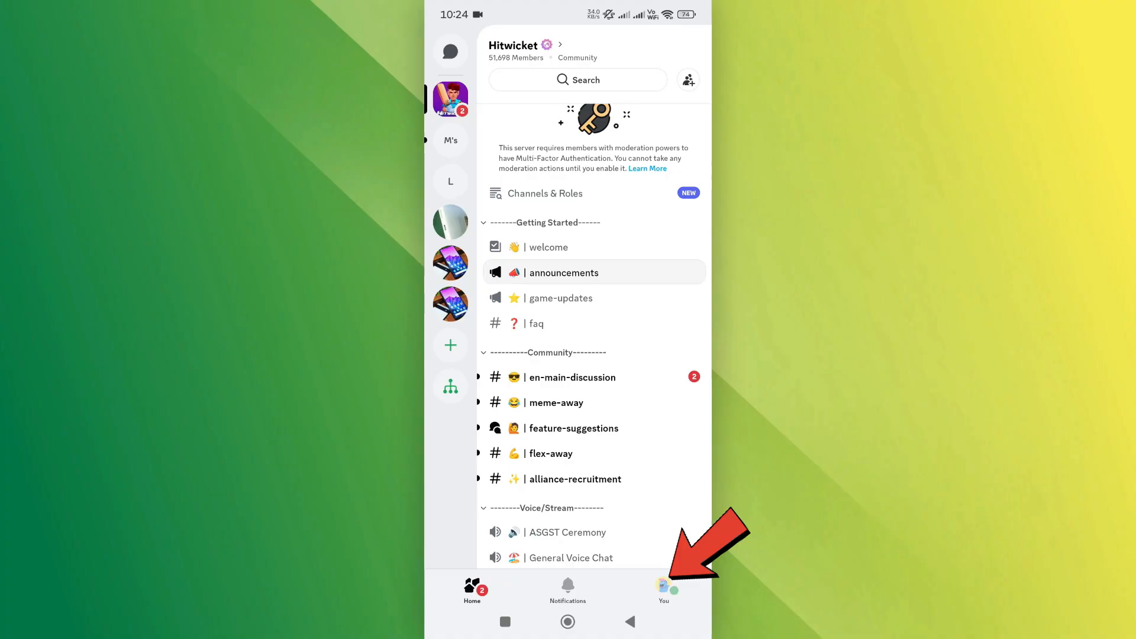
Step: Go to your profile and reach the account's Connections settings page
click(663, 588)
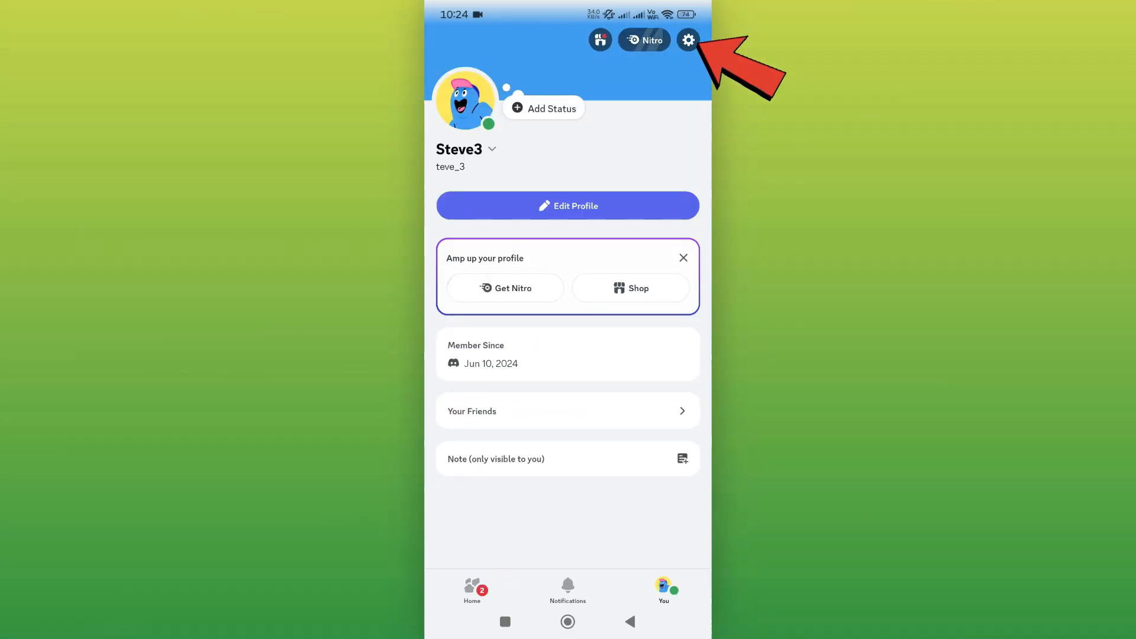
click(686, 40)
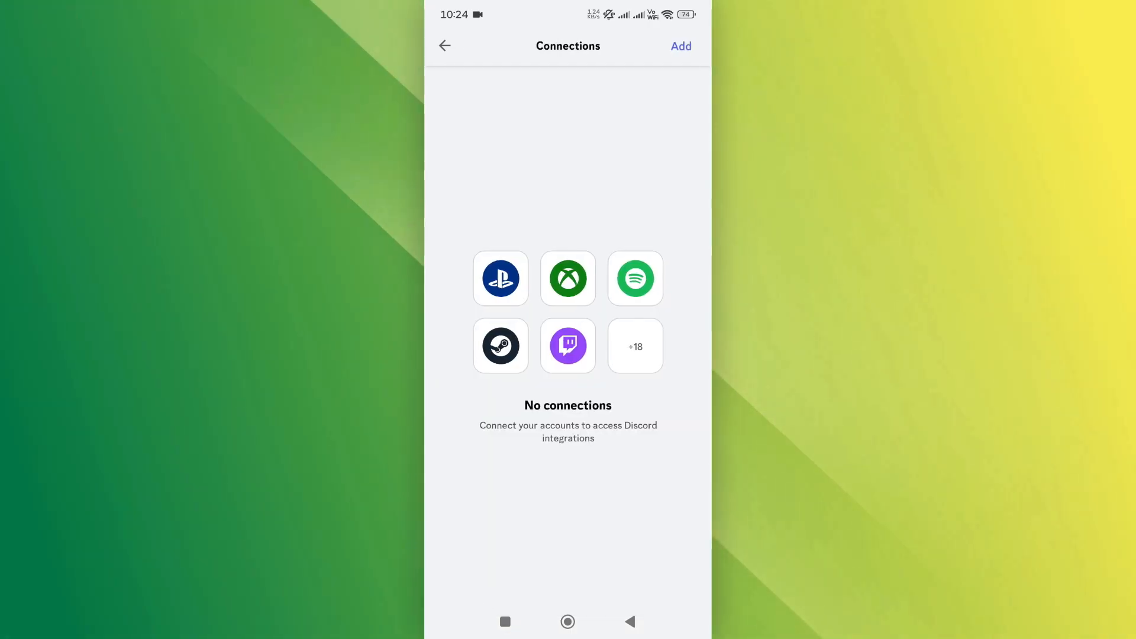
Step: Bring up the Add New Connection list and browse its services looking for Instagram
click(680, 46)
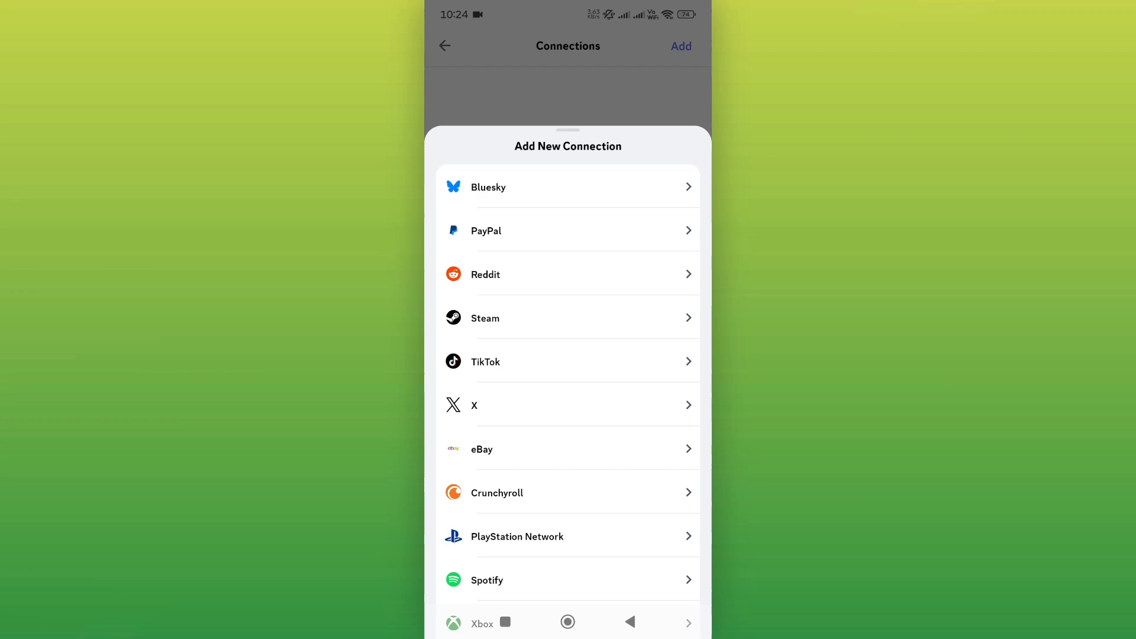
scroll(down, 3)
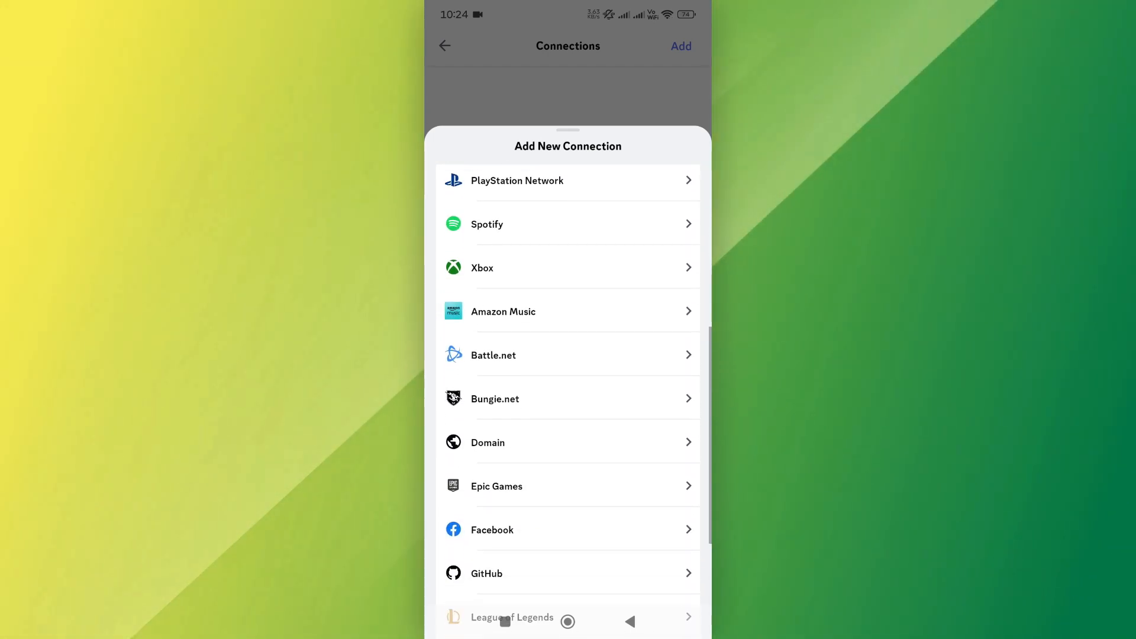
scroll(up, 3)
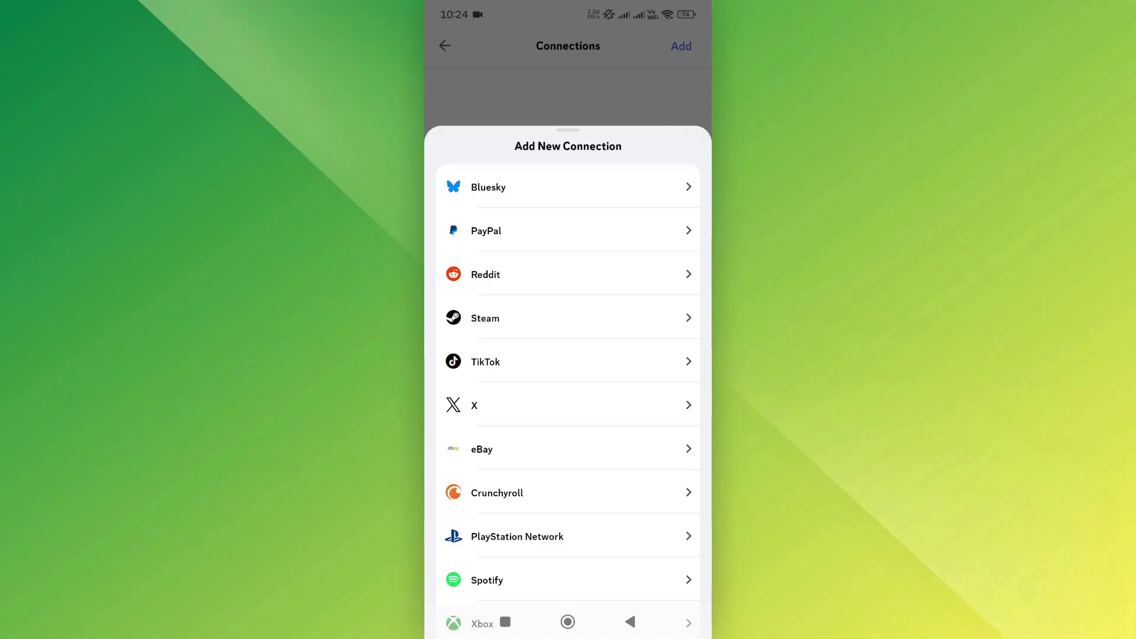
scroll(down, 3)
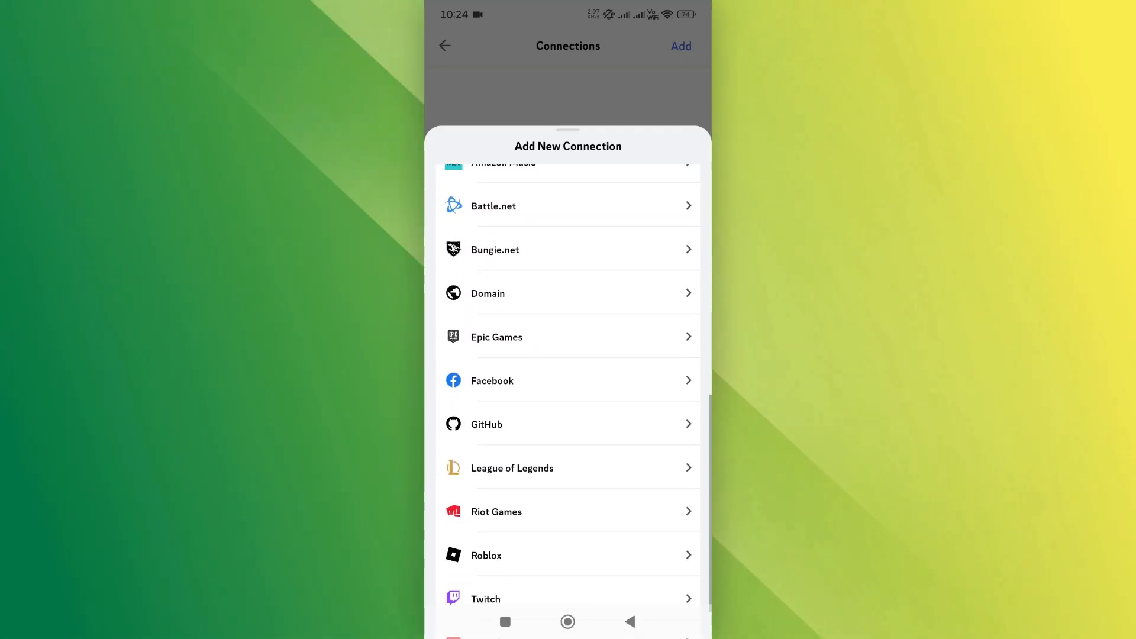